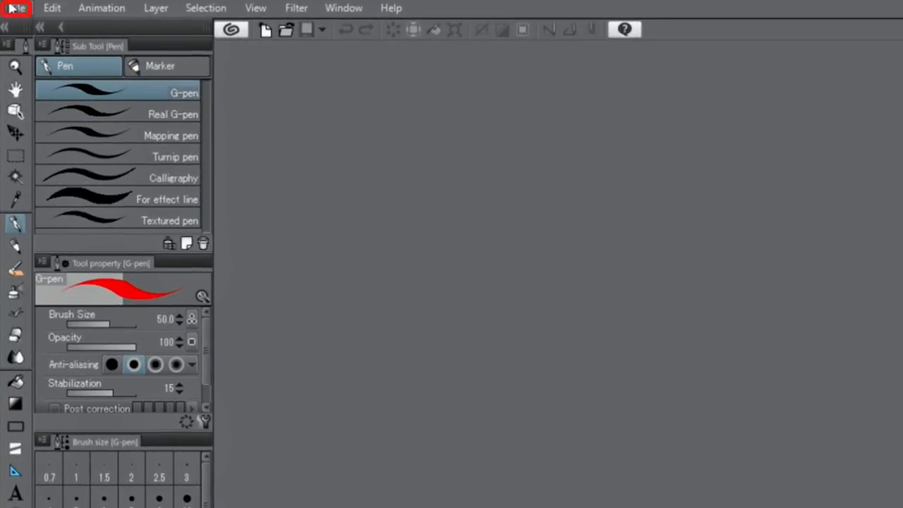
Show the File menu on the empty workspace.
click(17, 8)
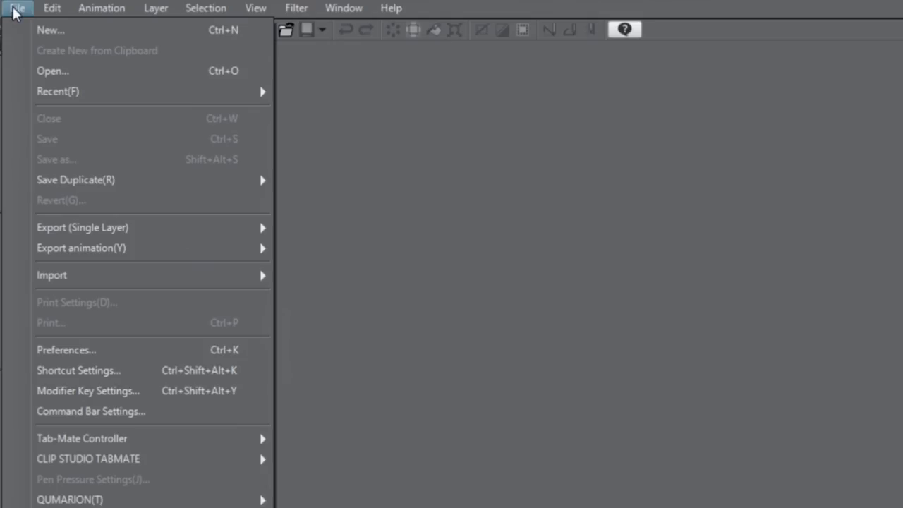
mouse_move(50, 29)
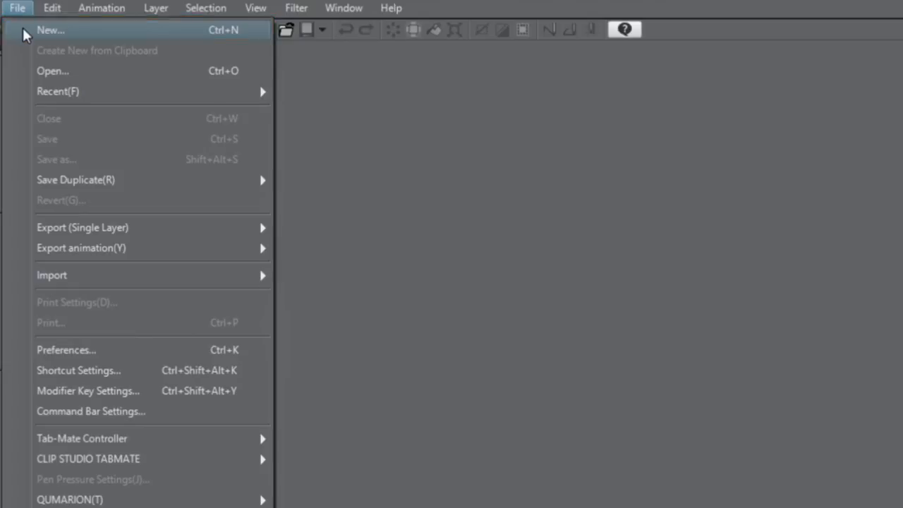
Create a new B5 colour illustration canvas, 3541 by 2508 px at 350 dpi.
click(51, 30)
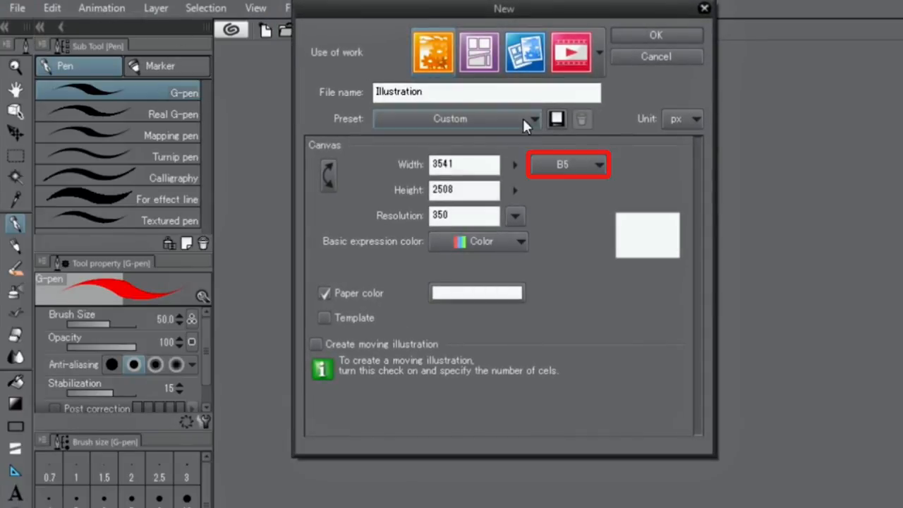
click(567, 164)
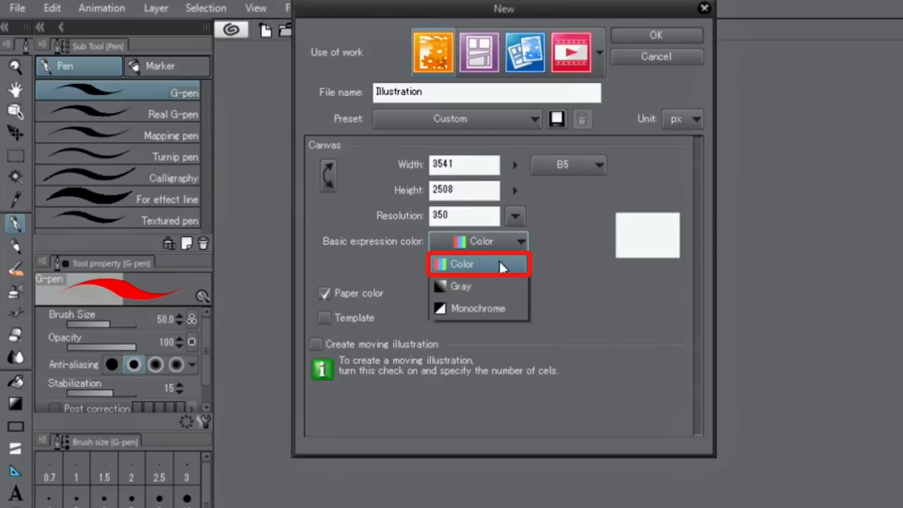
click(462, 264)
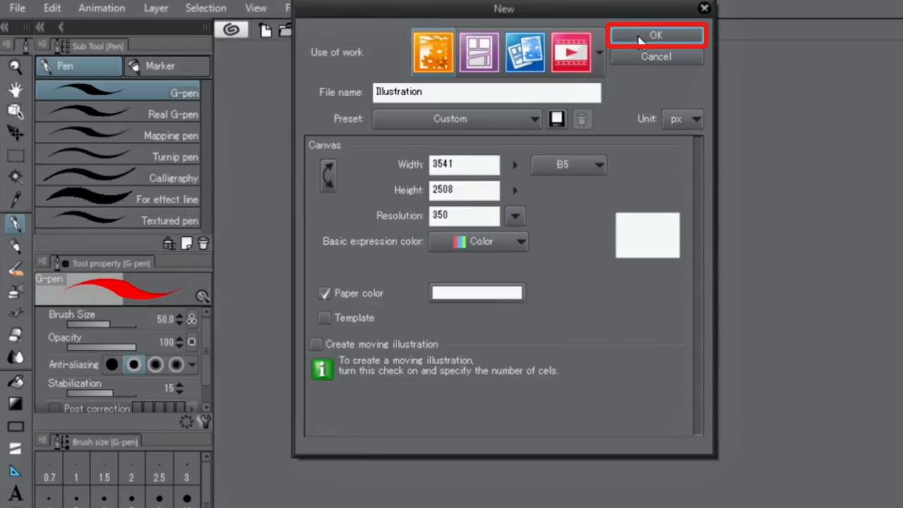
click(655, 35)
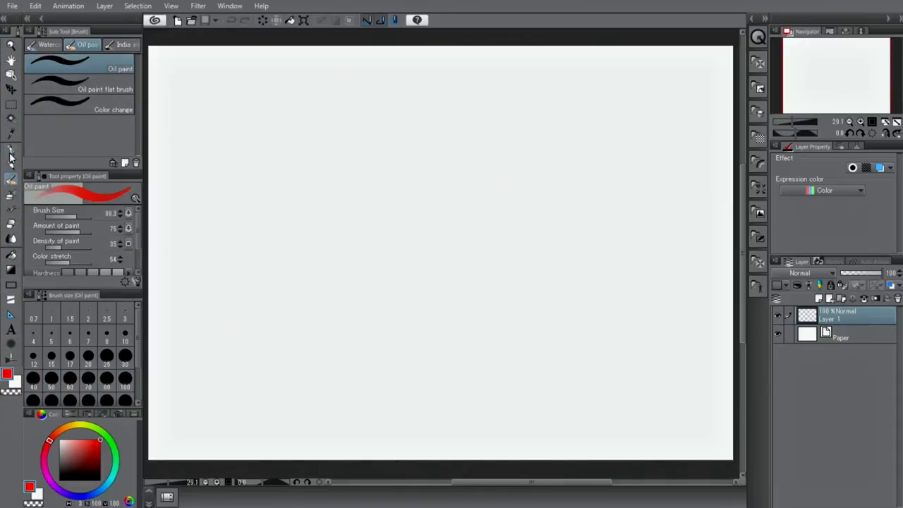
Make the G-pen the active drawing tool instead of the oil paint brush.
click(11, 150)
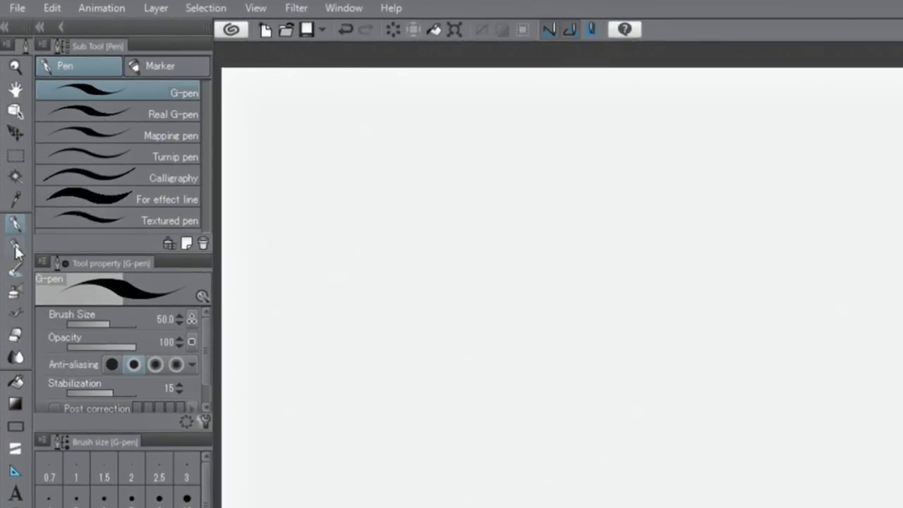
Try the Darker and Mechanical pencils, then settle on the Real pencil.
click(15, 246)
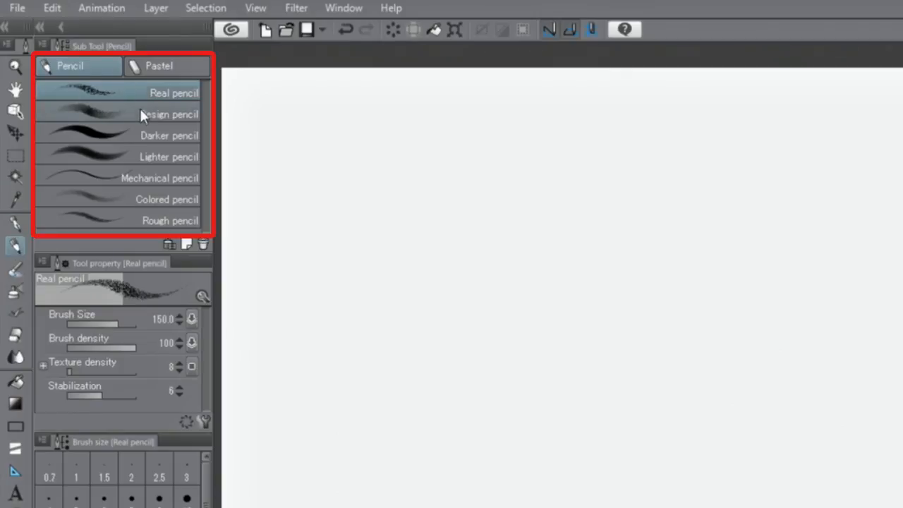
click(169, 135)
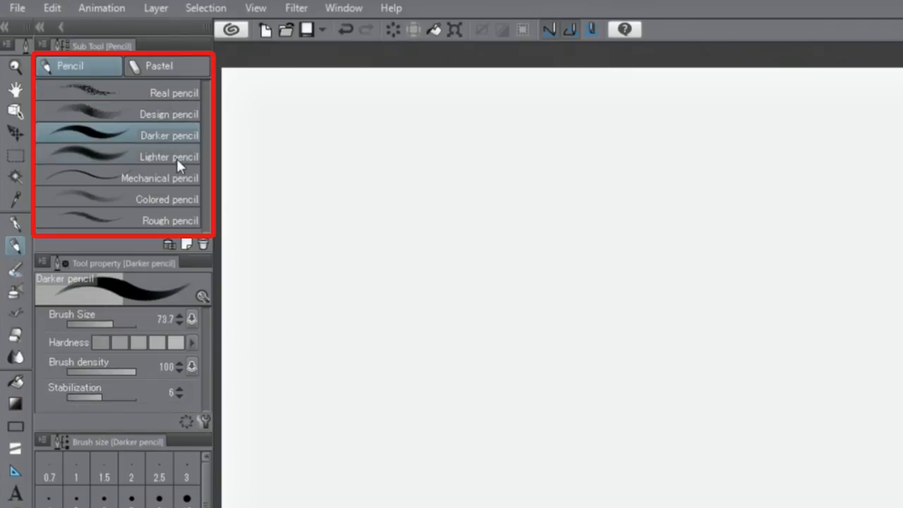
click(160, 178)
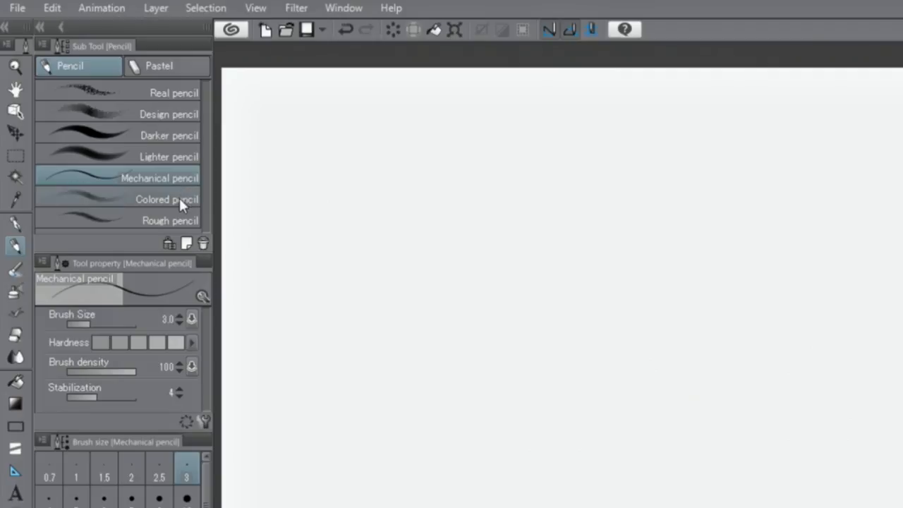
click(169, 220)
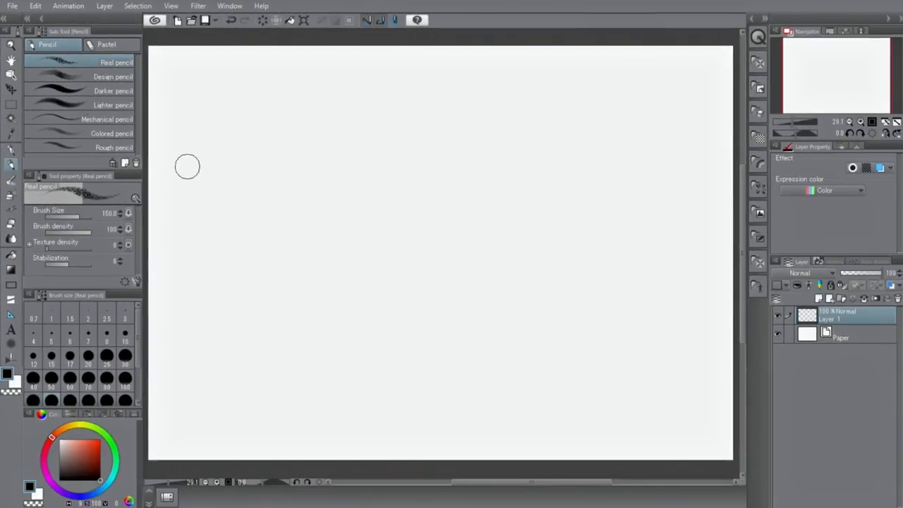
Draw a looping Real pencil stroke across the top of the canvas.
drag(186, 166, 378, 204)
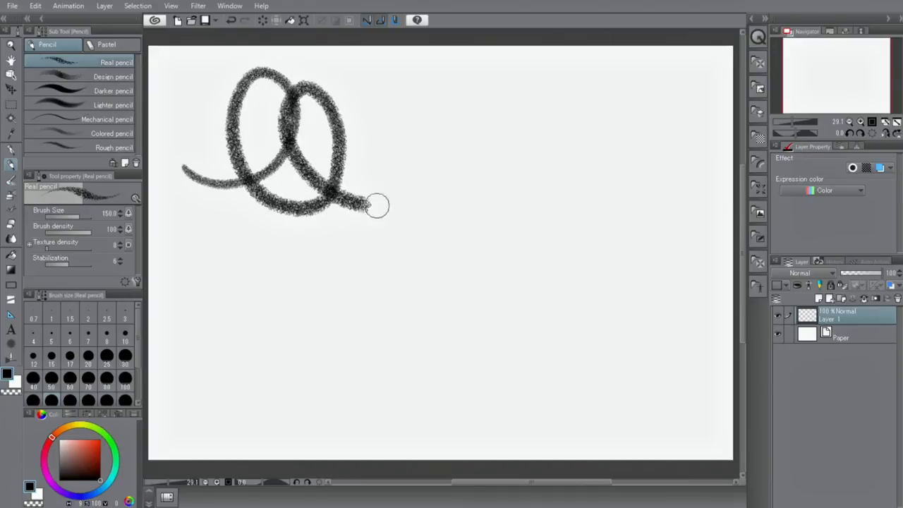
drag(378, 204, 627, 191)
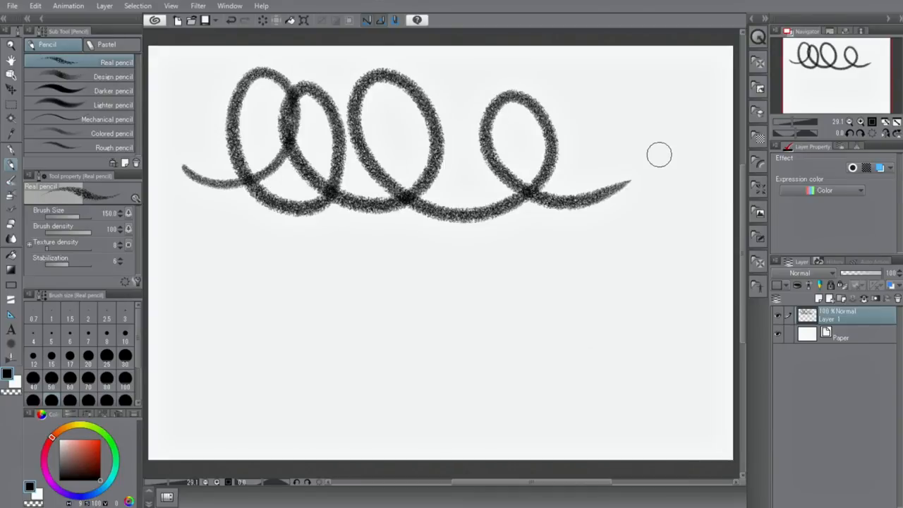
mouse_move(657, 154)
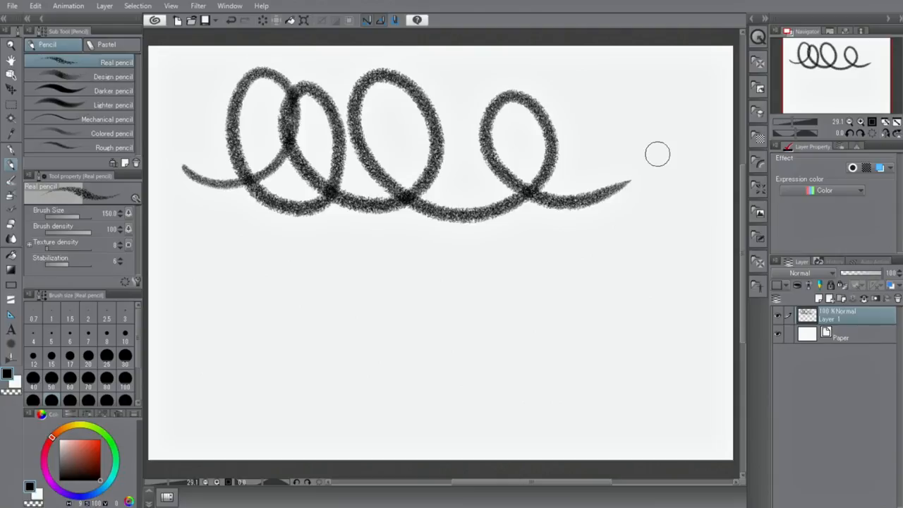
mouse_move(469, 180)
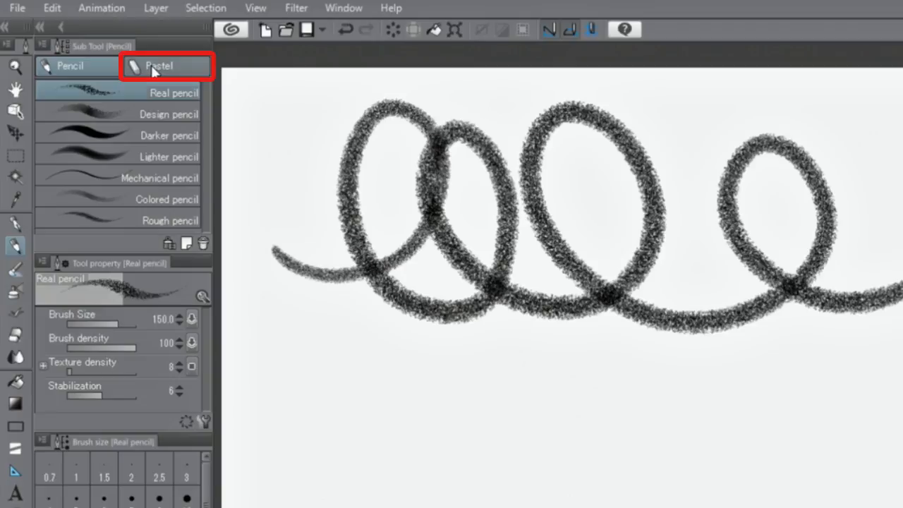
With the Crayon pastel, draw a second row of loops in the lower canvas.
click(159, 67)
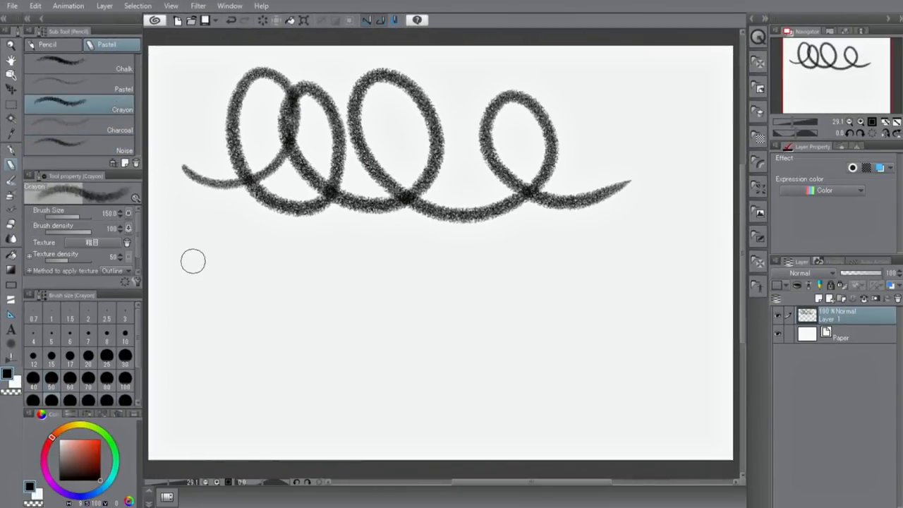
drag(195, 261, 435, 353)
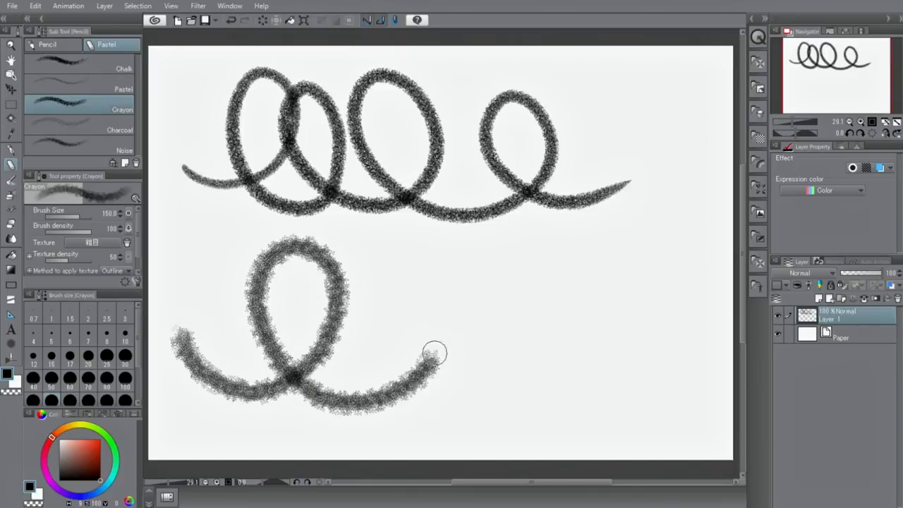
drag(434, 353, 543, 345)
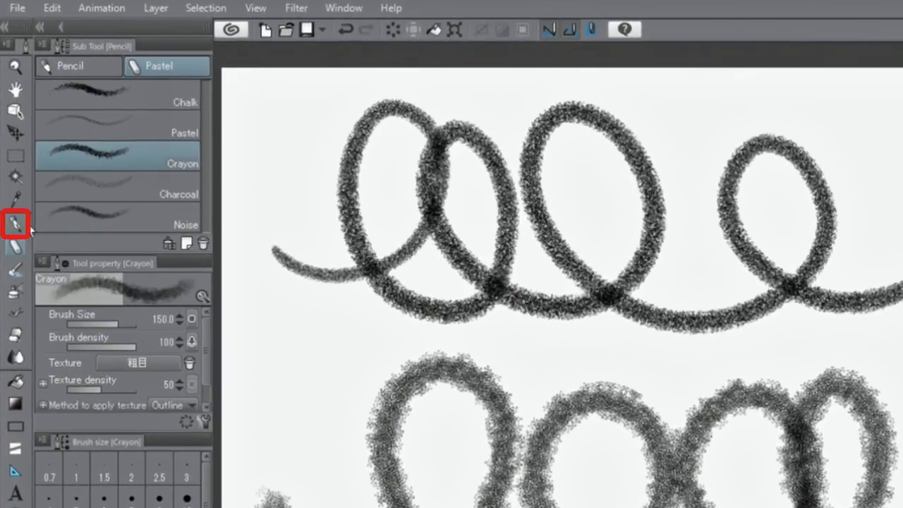
Browse the pen and marker variants, then the oil paint, India ink and watercolour brush sets.
click(14, 223)
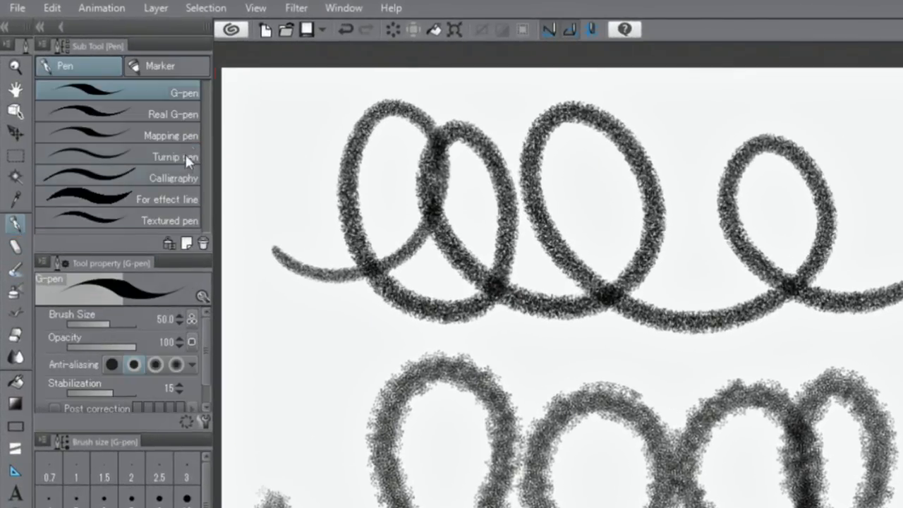
click(161, 67)
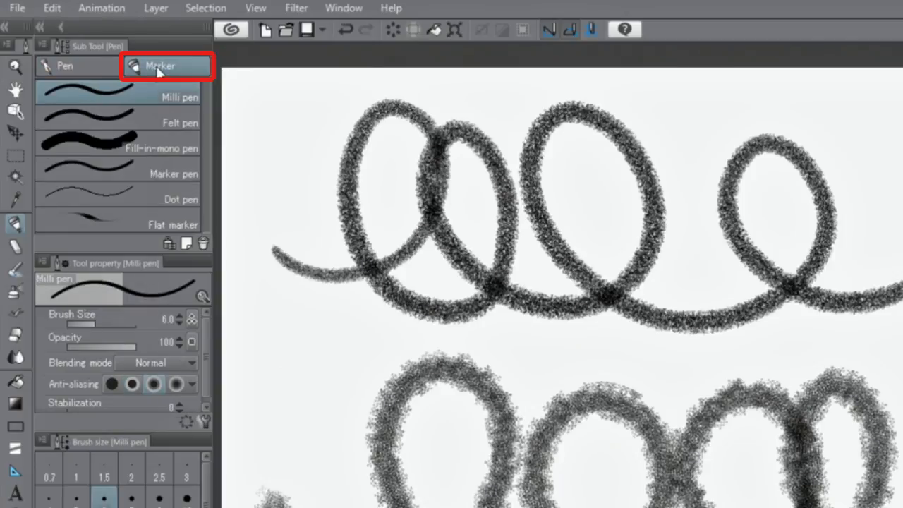
click(64, 66)
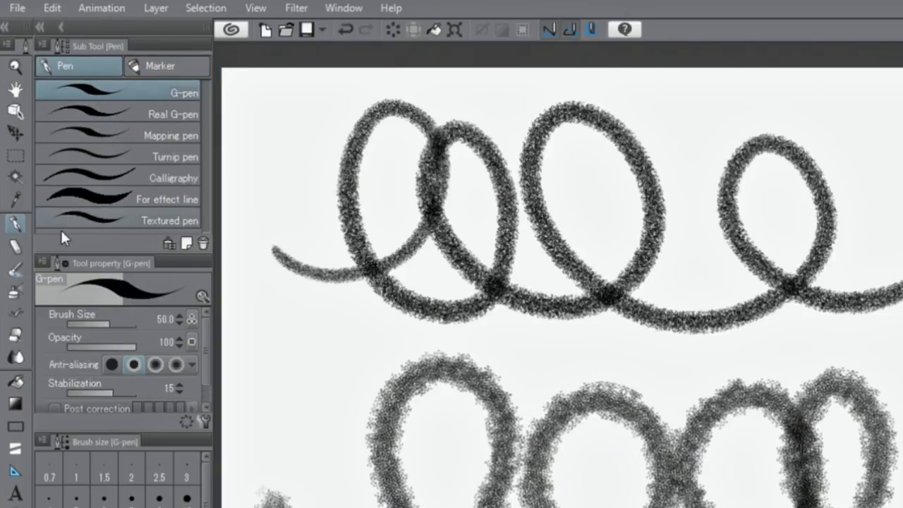
click(15, 271)
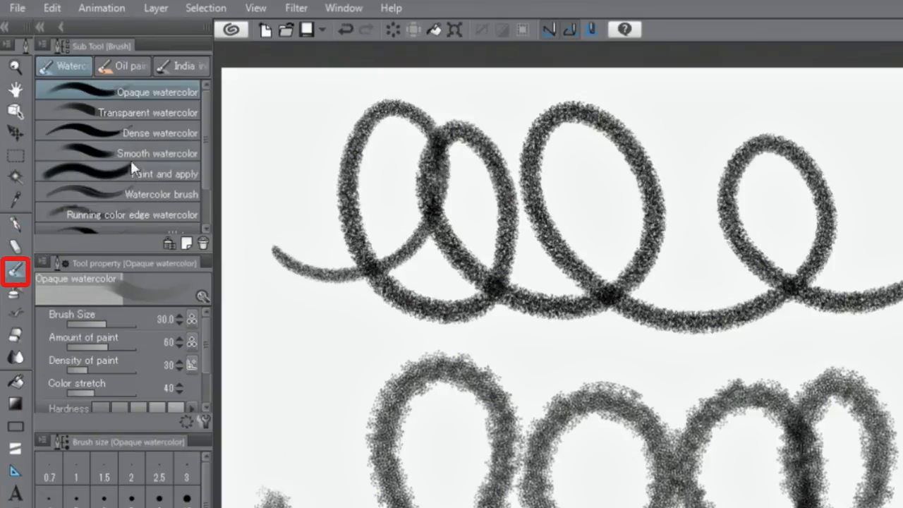
click(123, 67)
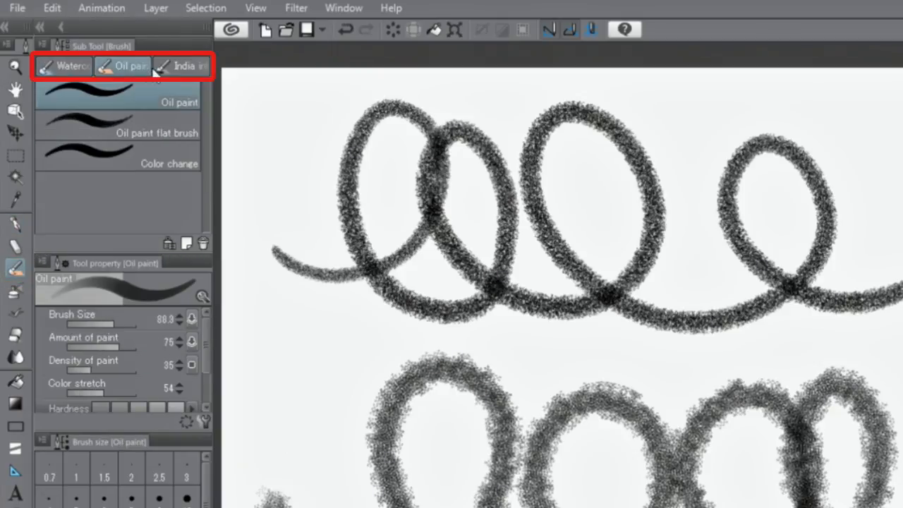
click(182, 66)
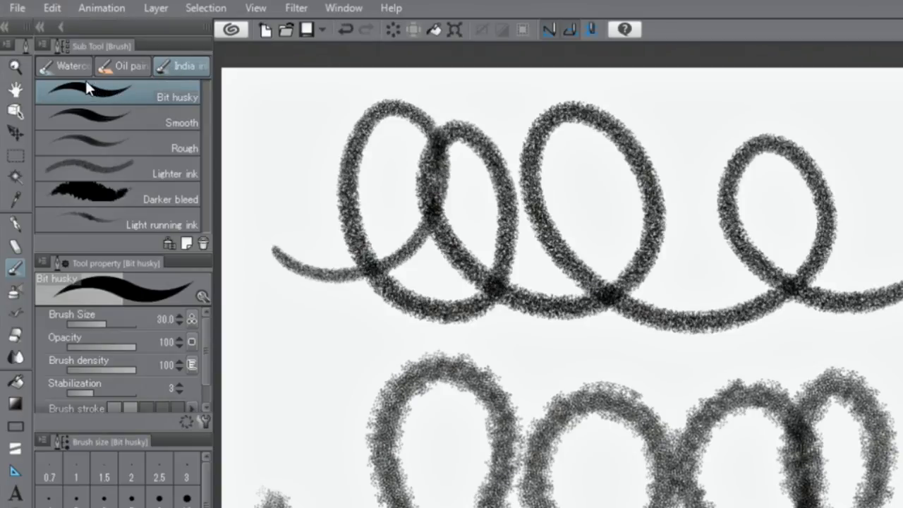
click(73, 66)
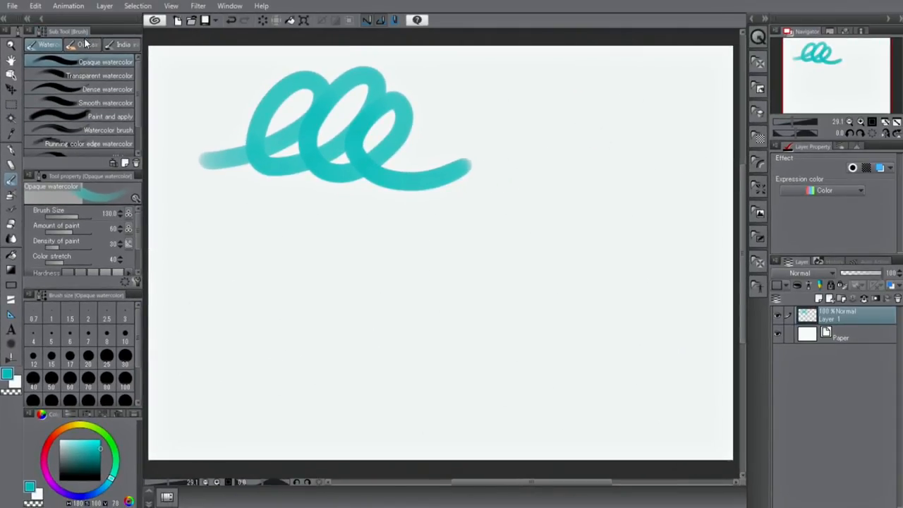
Paint blue-to-magenta Oil paint strokes beneath the teal watercolour scribble.
click(83, 44)
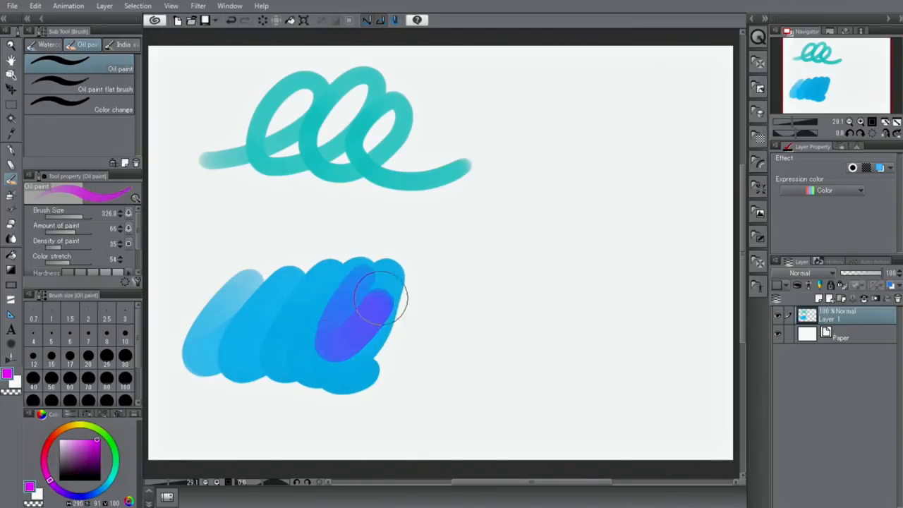
drag(367, 296, 482, 307)
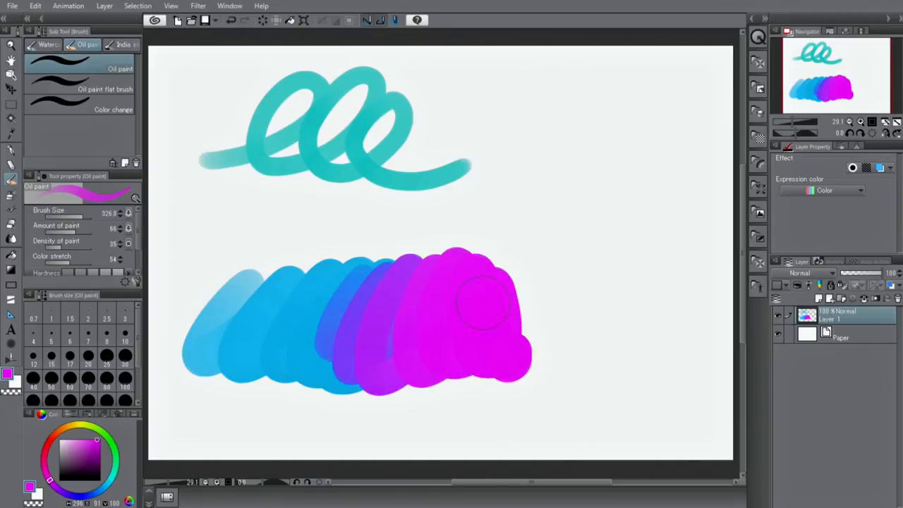
click(124, 44)
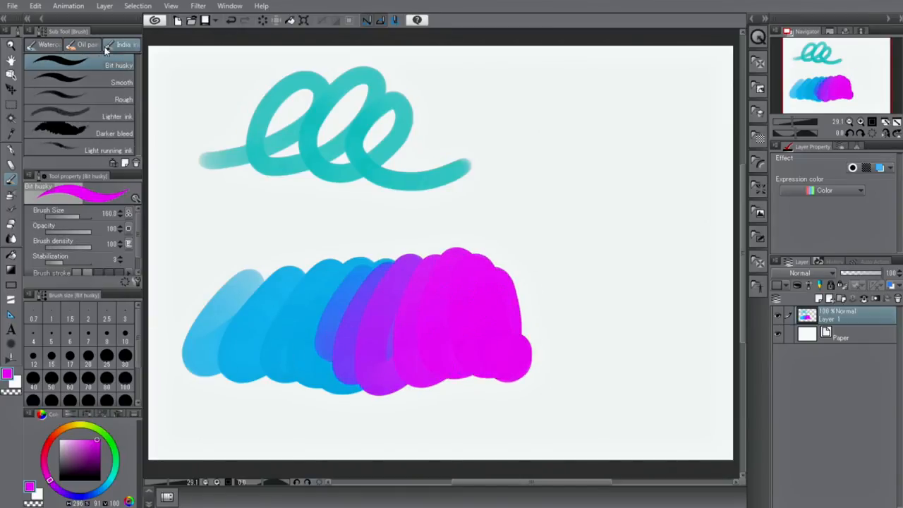